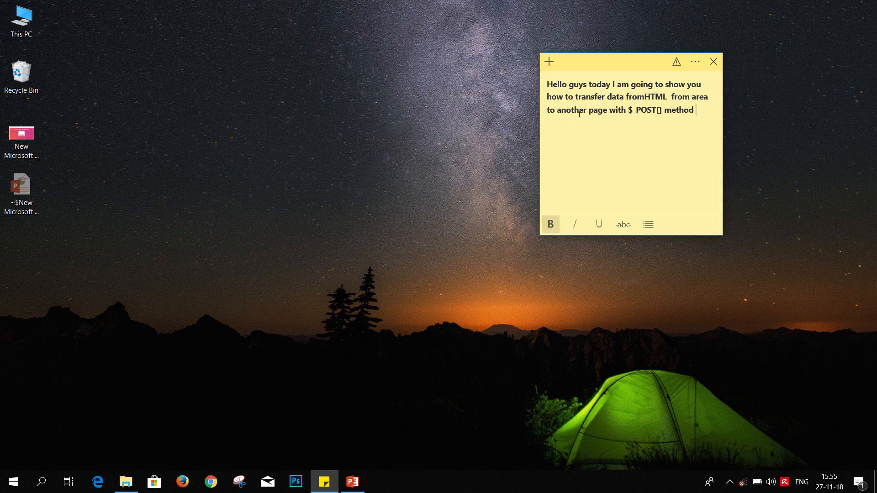
pyautogui.moveTo(383, 269)
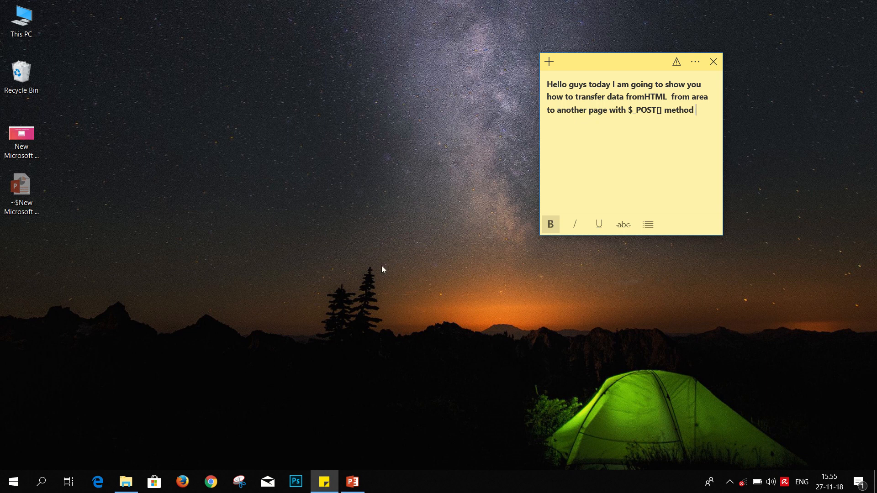
pyautogui.moveTo(125, 481)
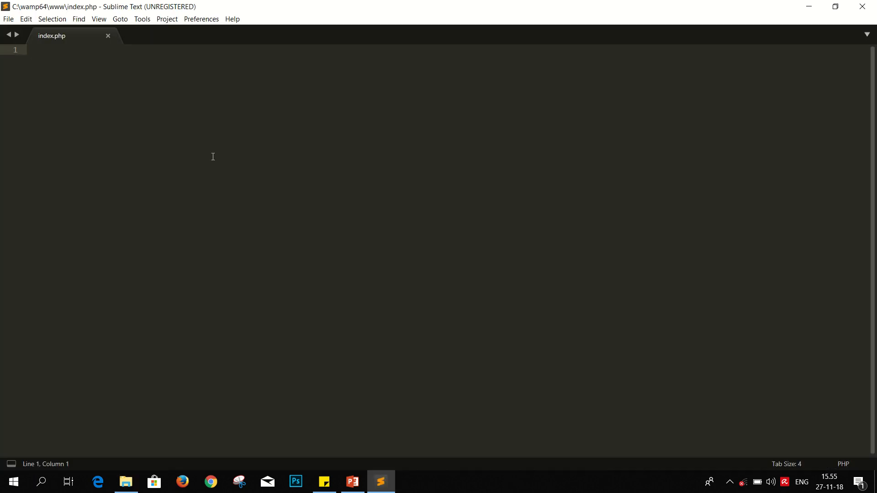
# - Type a <form> tag in index.php and tab-complete a text input named name
pyautogui.write('<')
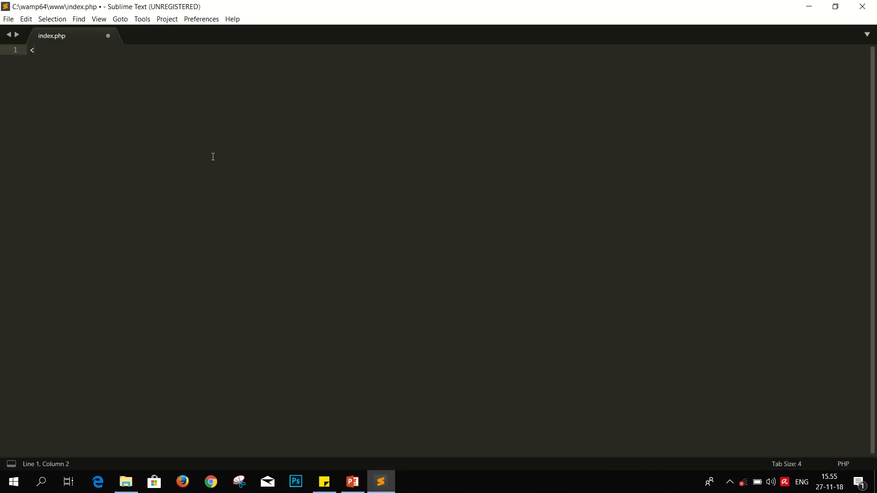
pyautogui.write('form>')
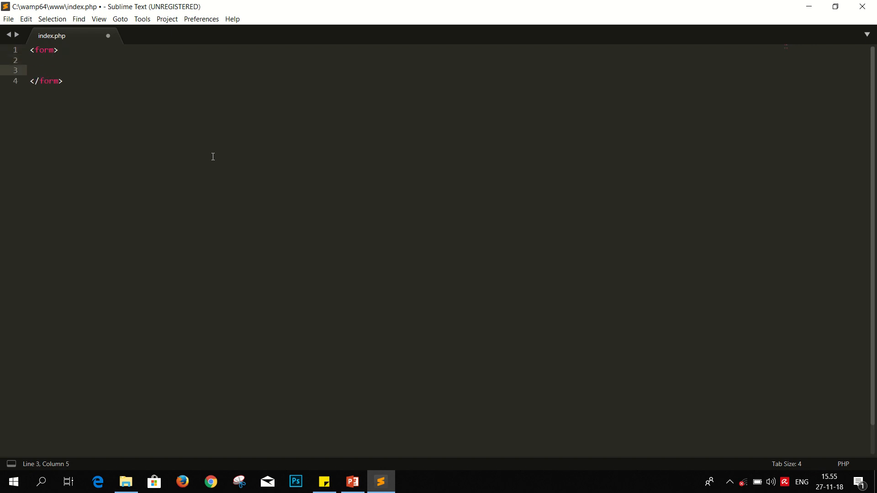
pyautogui.write('<inpu')
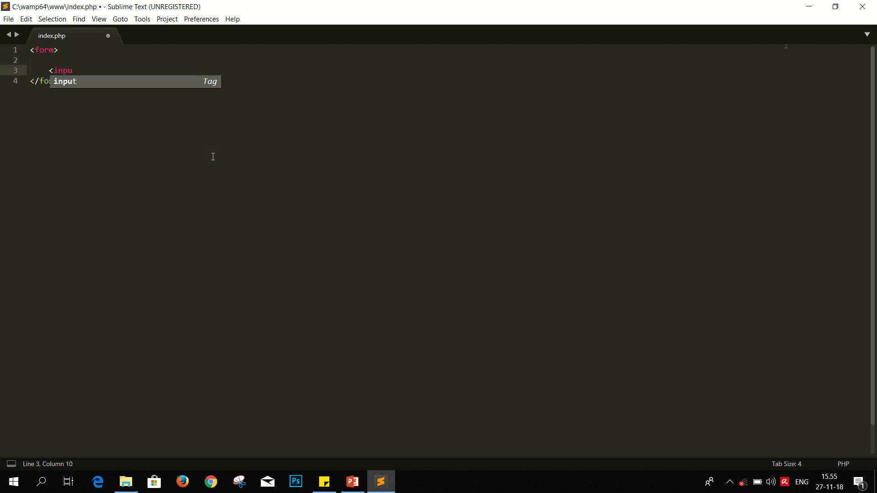
pyautogui.press('Tab')
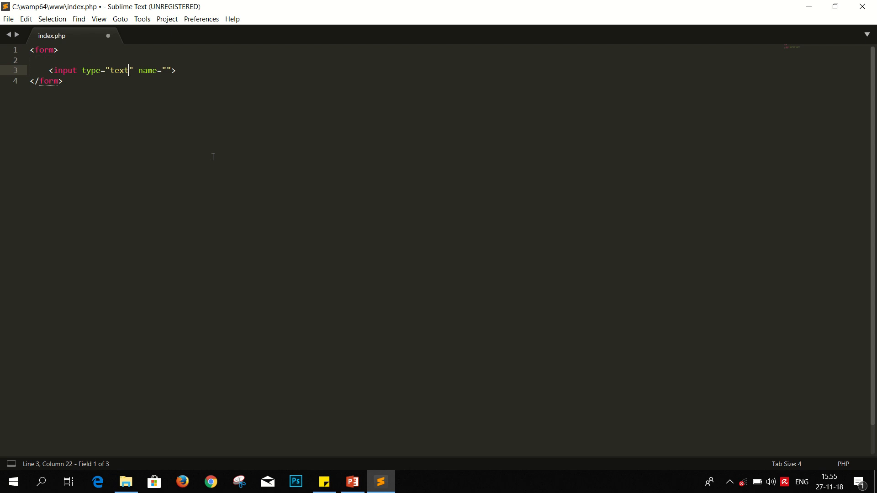
pyautogui.write('name')
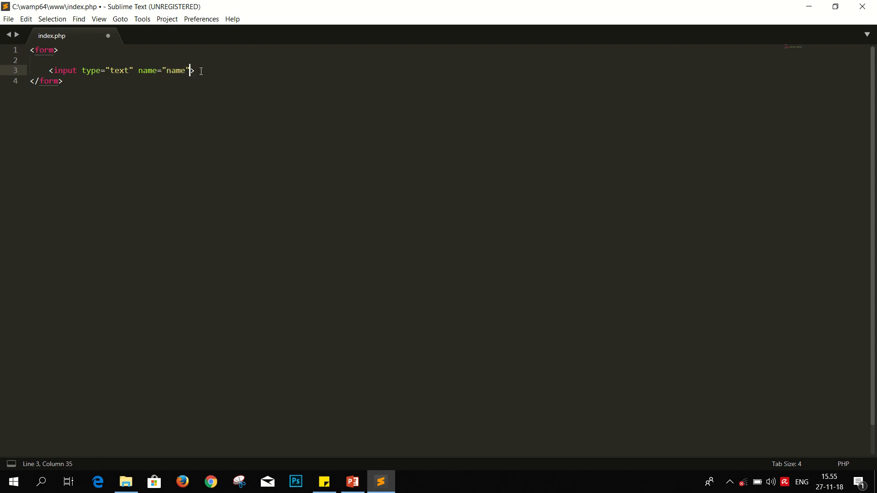
pyautogui.press('enter')
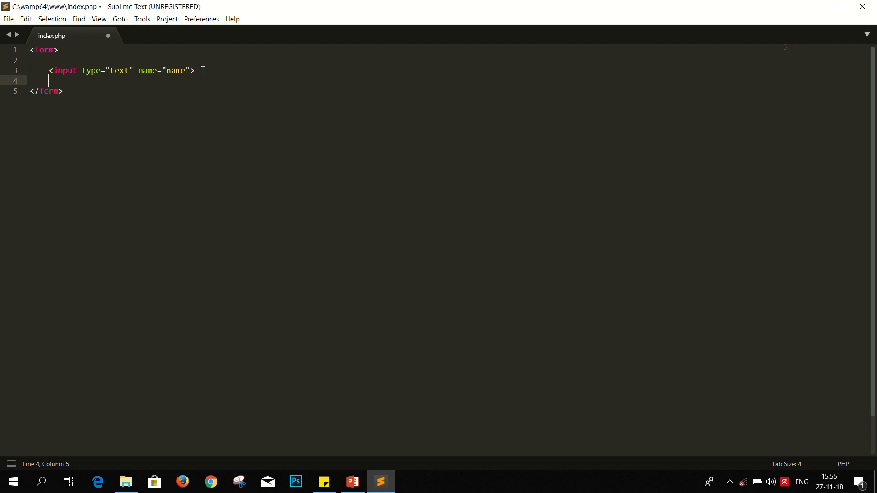
# - Add a second text input named password with placeholder "Pass"
pyautogui.write('<input')
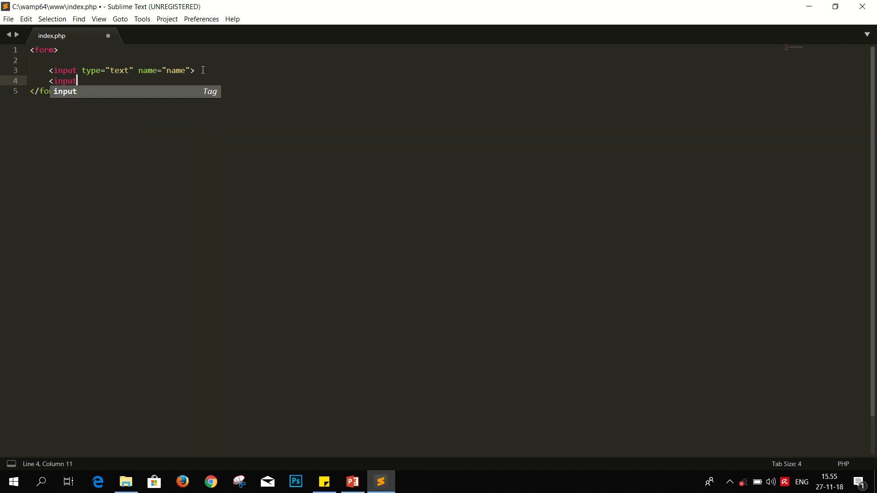
pyautogui.press('Tab')
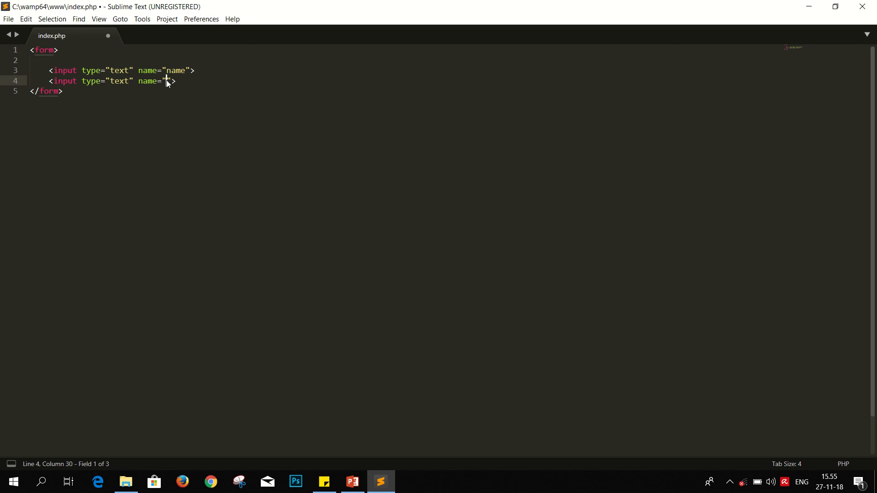
pyautogui.write('pass')
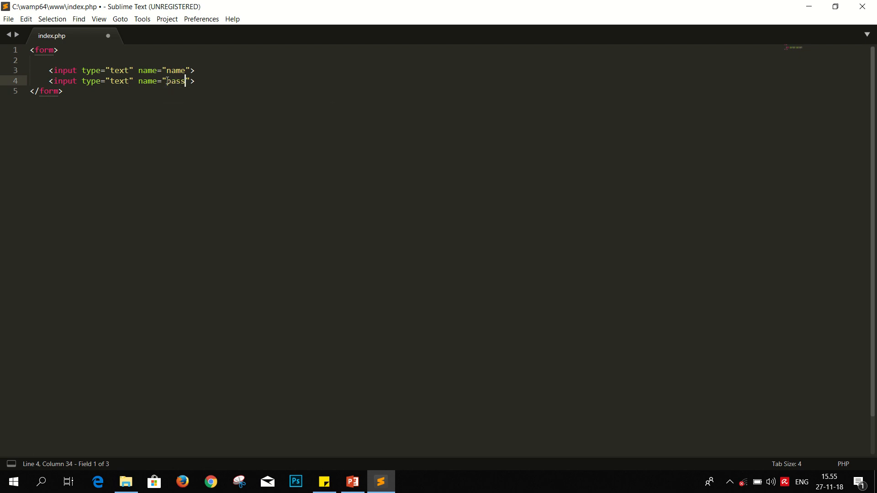
pyautogui.write('word')
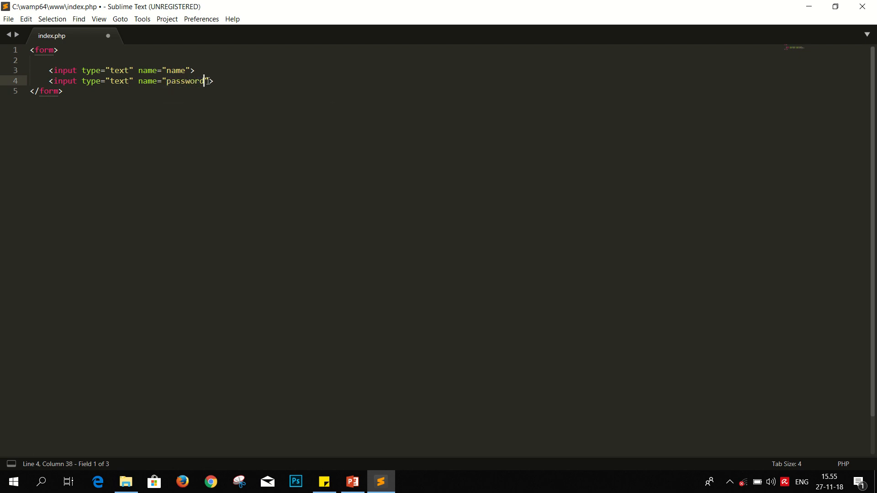
pyautogui.write('placeholder=""')
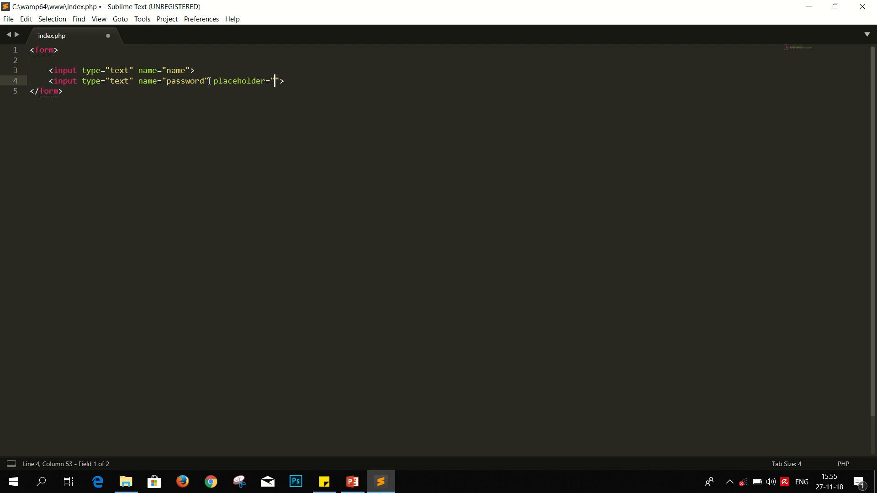
pyautogui.write('Pas')
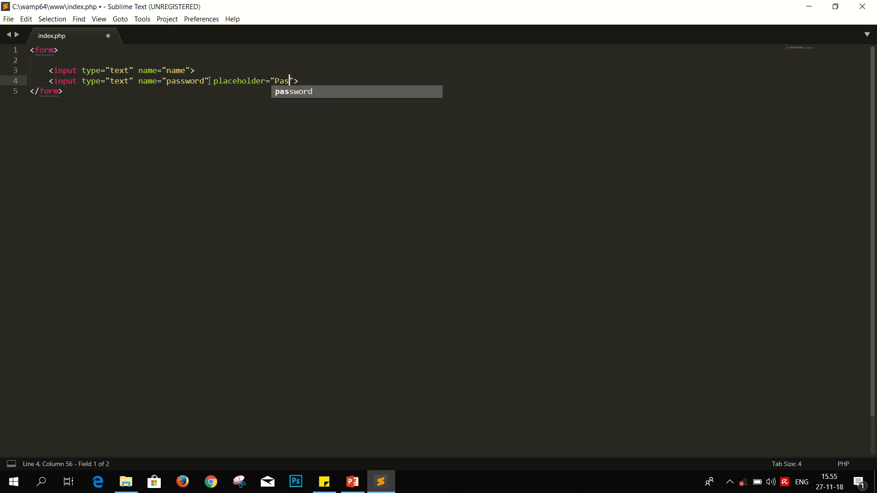
pyautogui.write('s')
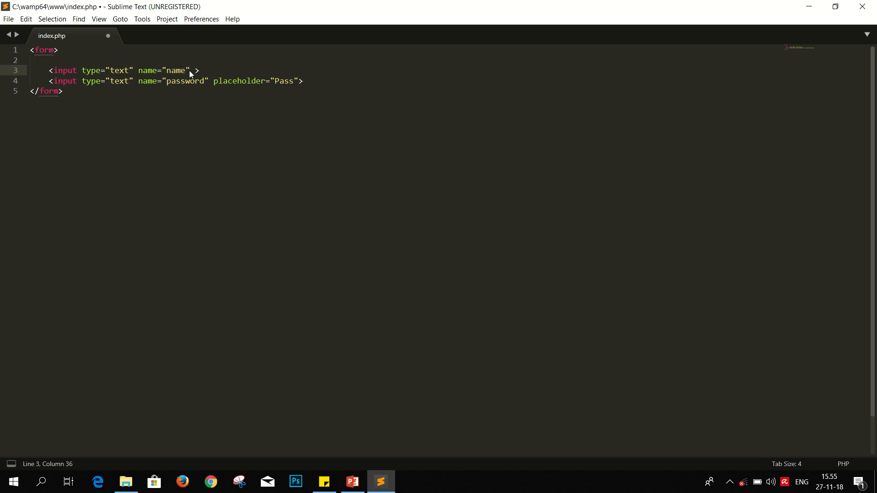
# - Give the name input placeholder "Name" and add a submit input named submit
pyautogui.write('placeholder=""')
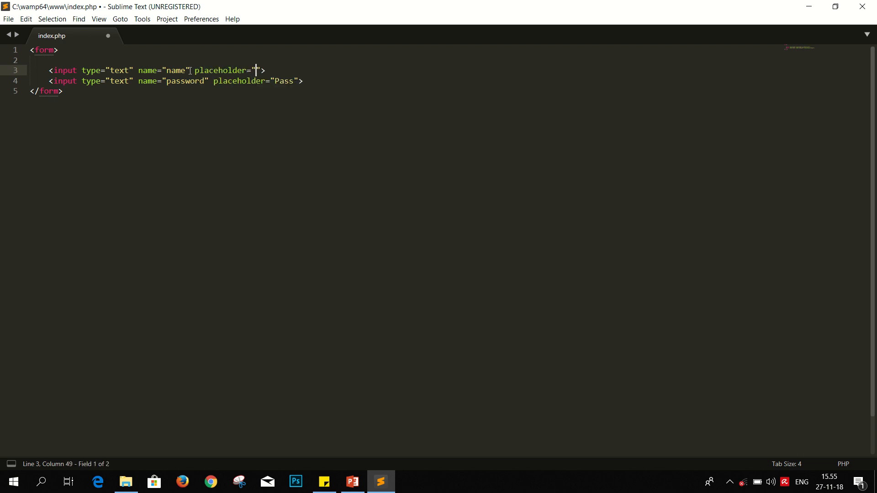
pyautogui.write('Name')
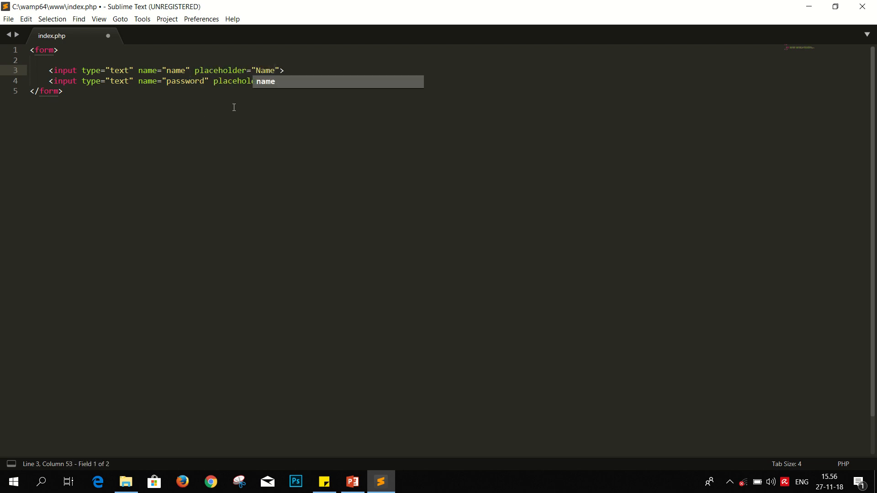
pyautogui.write('Pass">')
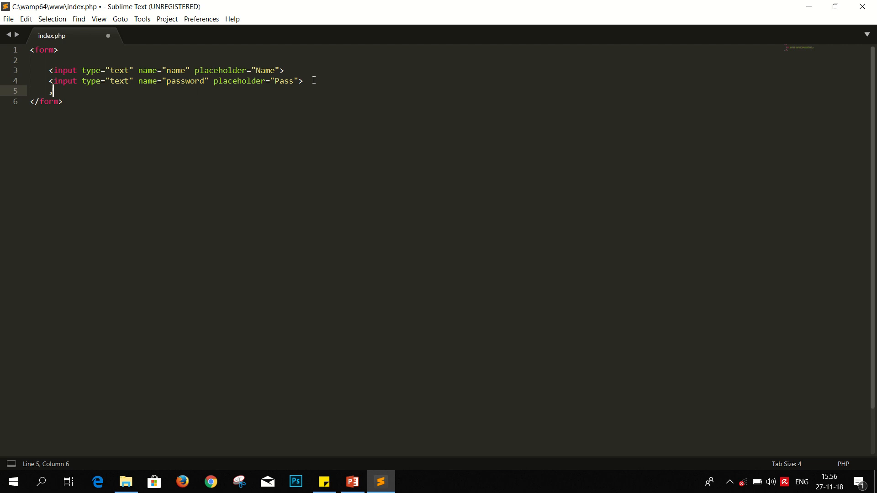
pyautogui.write('input type="" name="">')
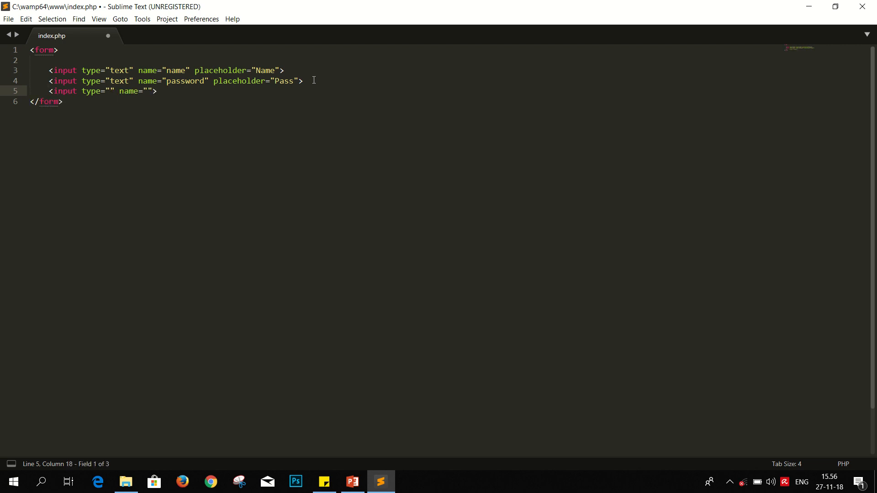
pyautogui.write('submit')
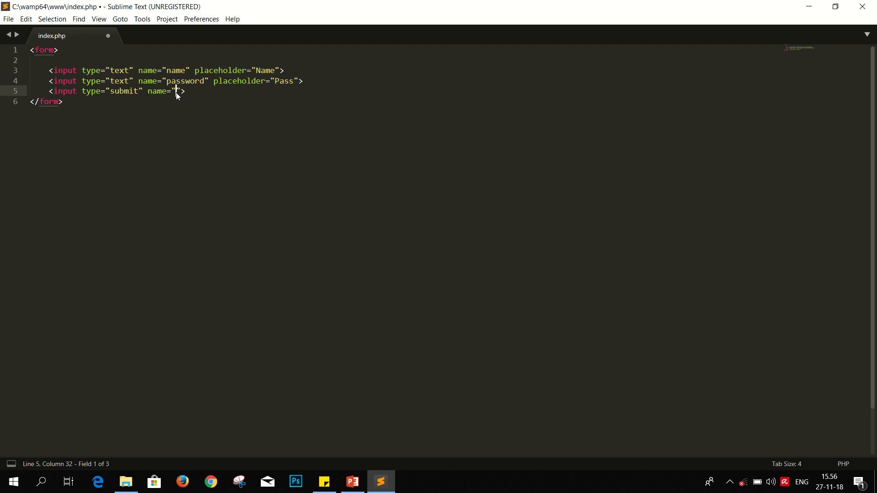
pyautogui.write('submit')
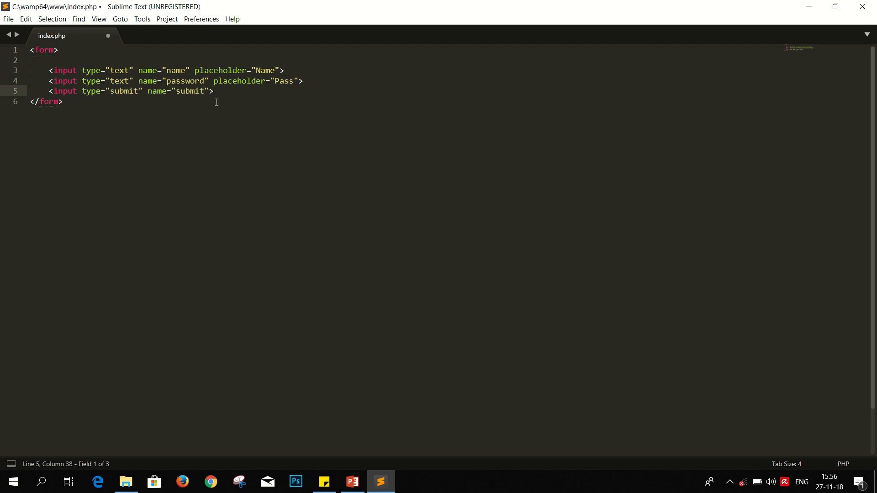
# - Save index.php and check the Name and Pass fields on localhost in Chrome
pyautogui.press('ctrl+s')
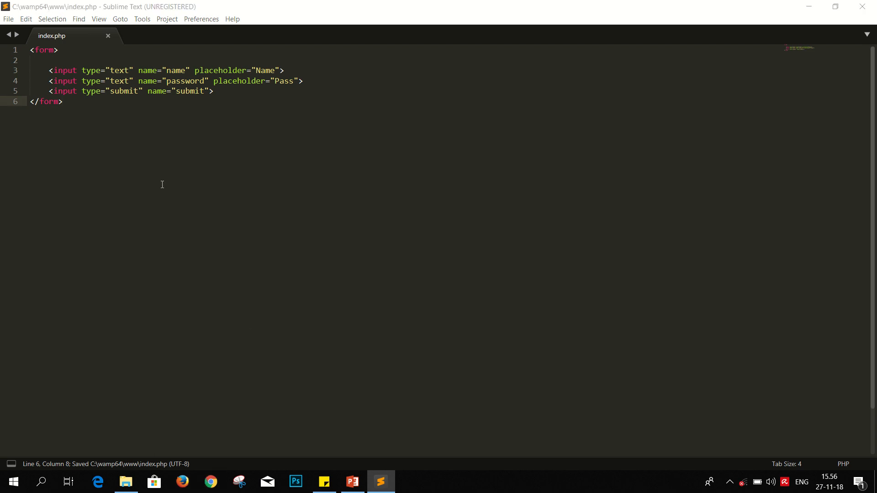
pyautogui.click(210, 485)
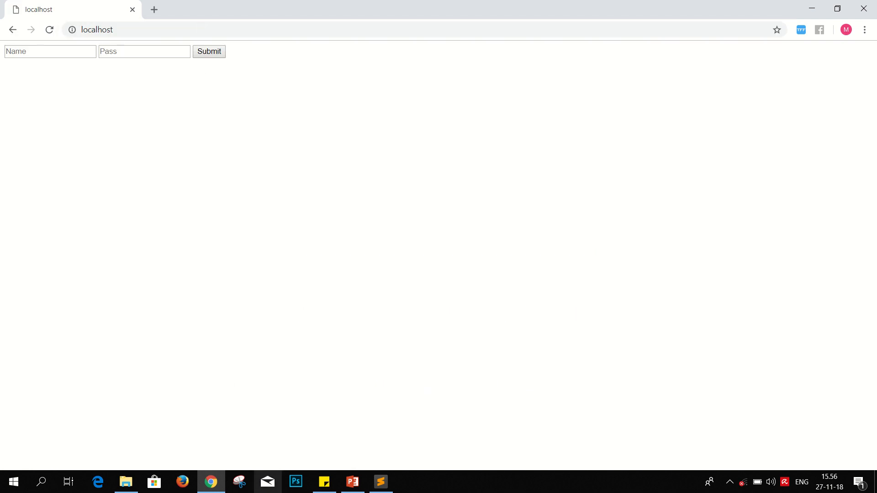
pyautogui.click(381, 485)
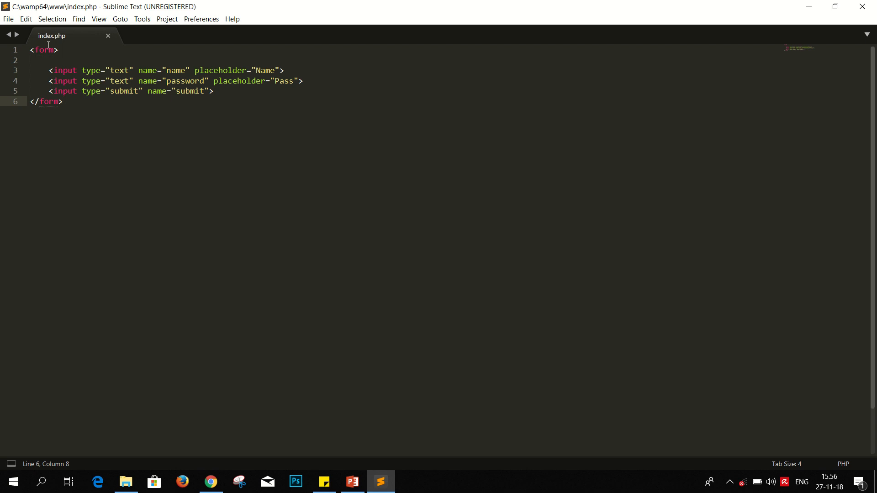
# - Give the form action="page1.php" and method="post", and start a new file
pyautogui.write('action="page1.')
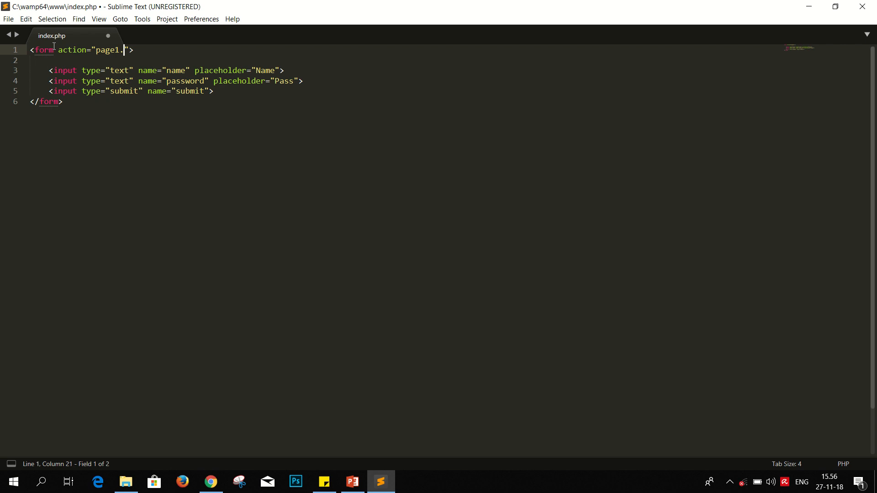
pyautogui.write('php')
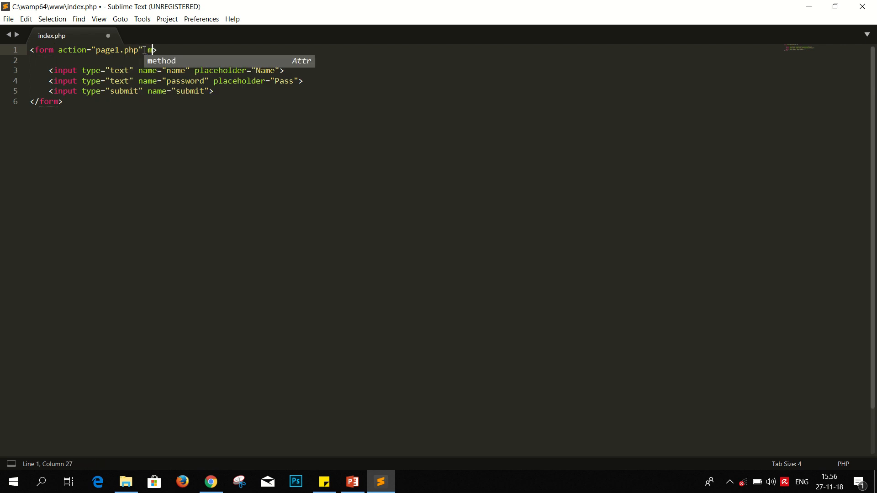
pyautogui.write('method="post')
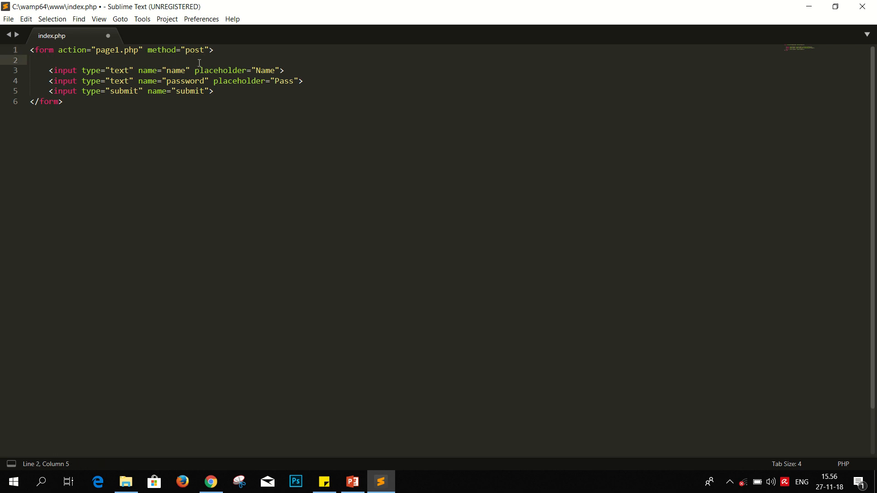
pyautogui.press('ctrl+n')
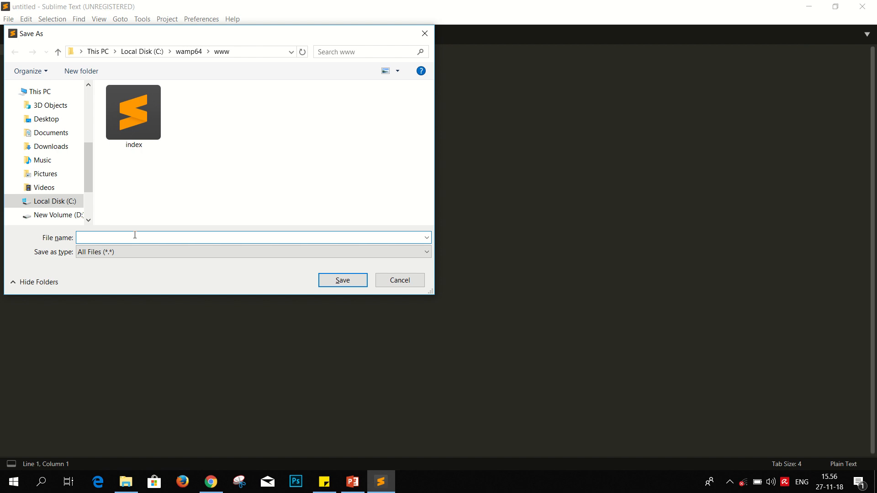
pyautogui.write('page1')
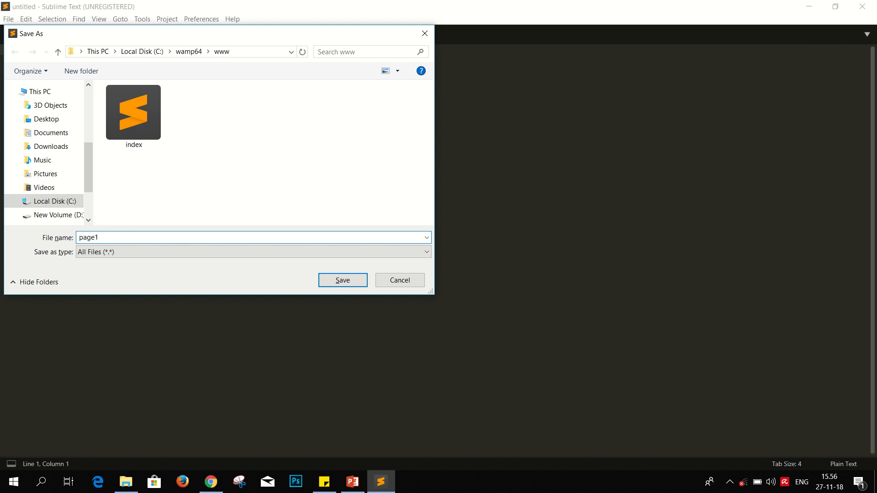
pyautogui.write('.ph')
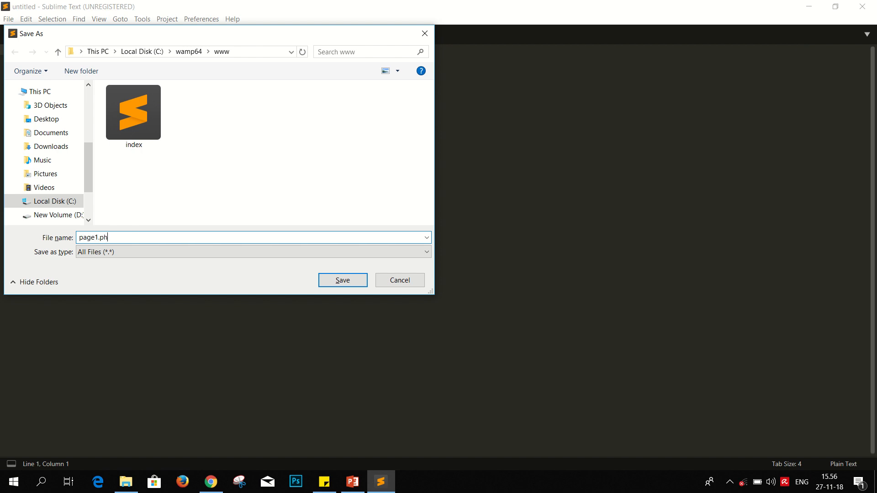
pyautogui.click(342, 280)
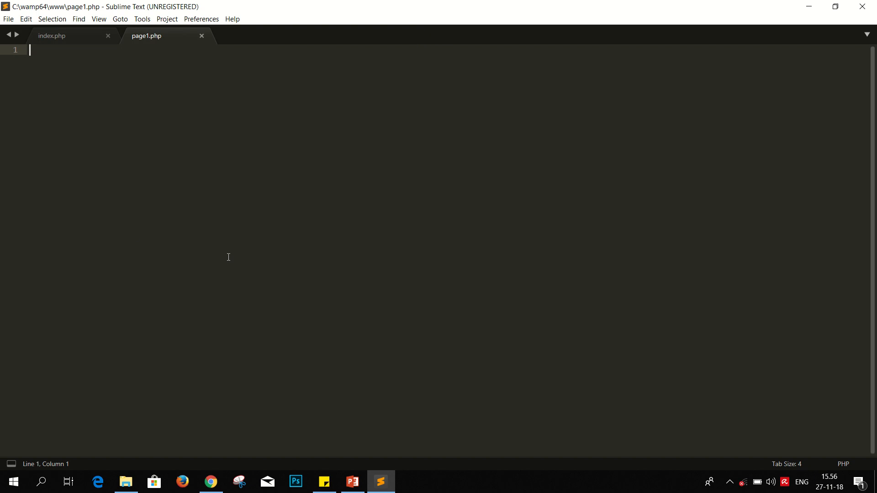
# - Start a PHP block in page1.php that echoes $_POST["name"]
pyautogui.write('<?')
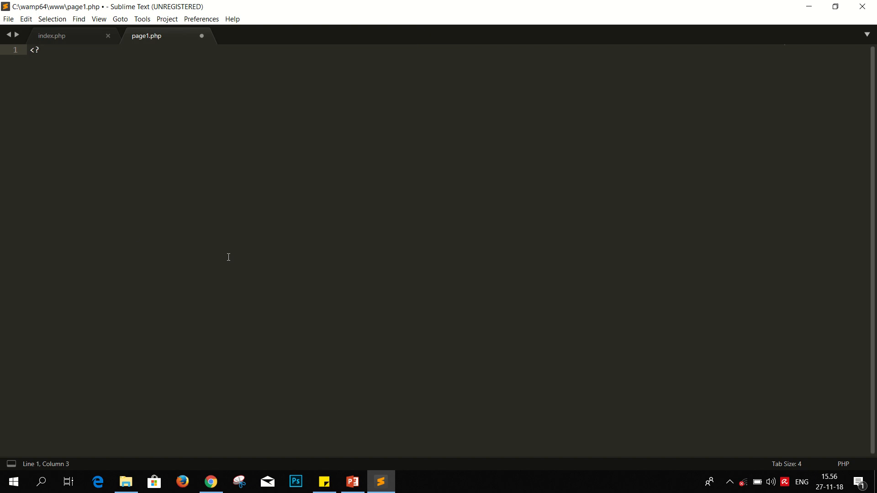
pyautogui.write('php')
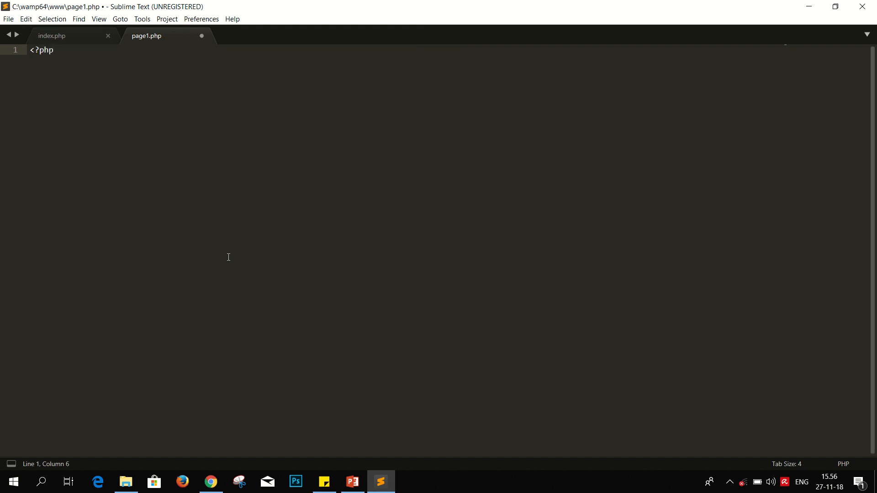
pyautogui.write('echo')
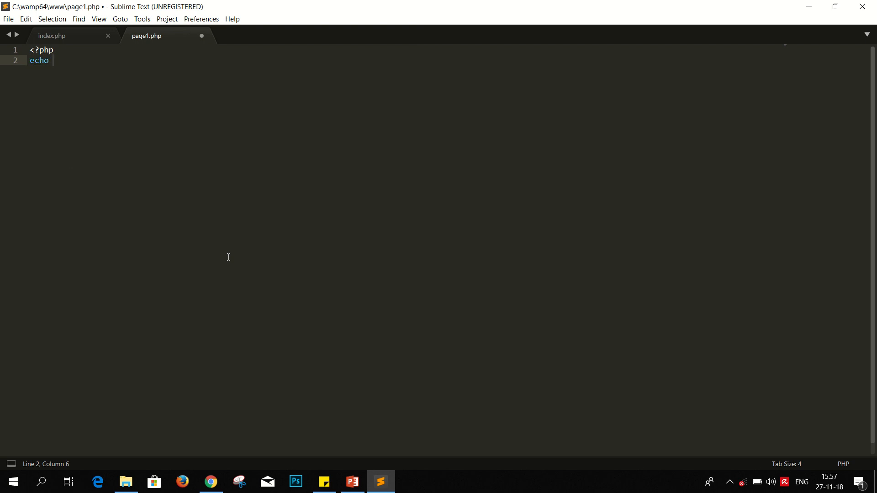
pyautogui.write('$')
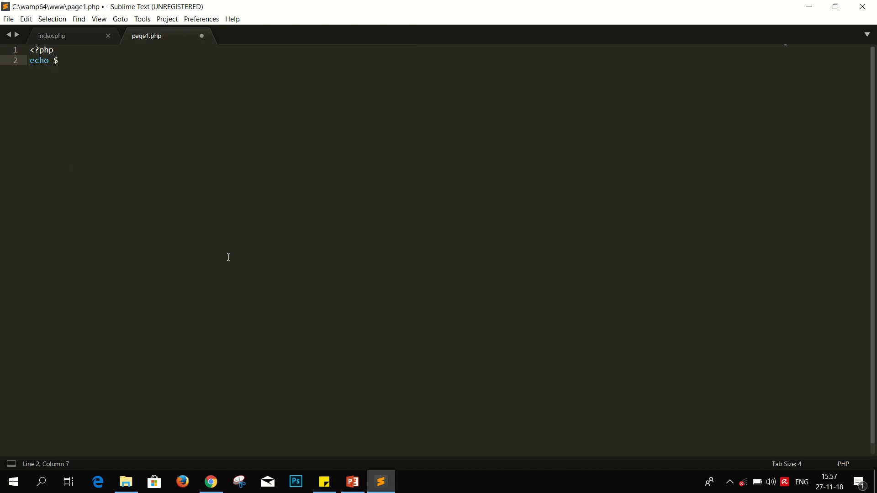
pyautogui.write('_POST')
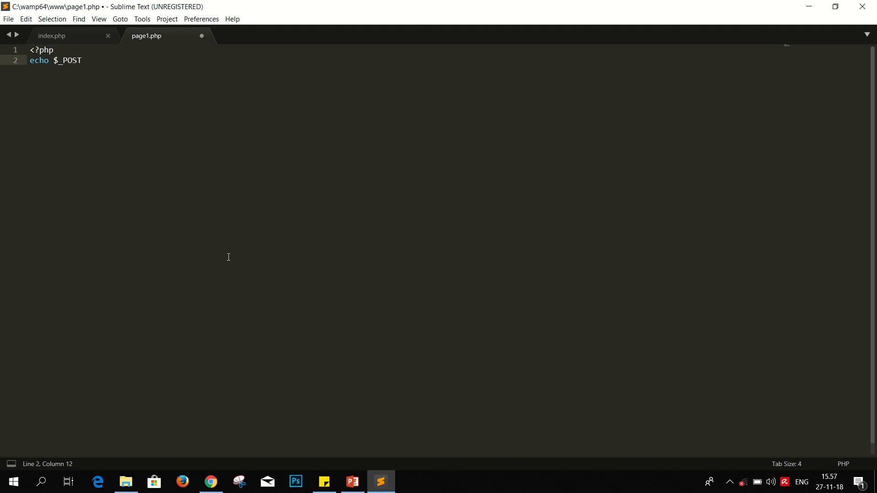
pyautogui.write('[]')
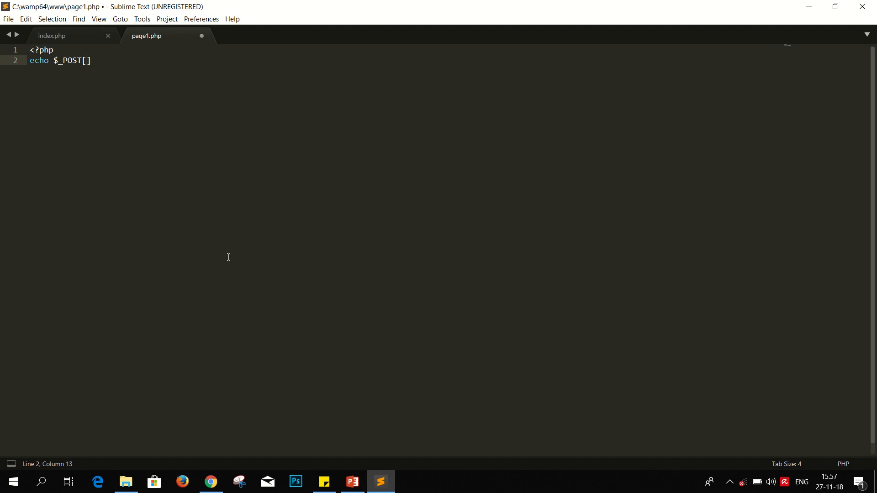
pyautogui.write('"')
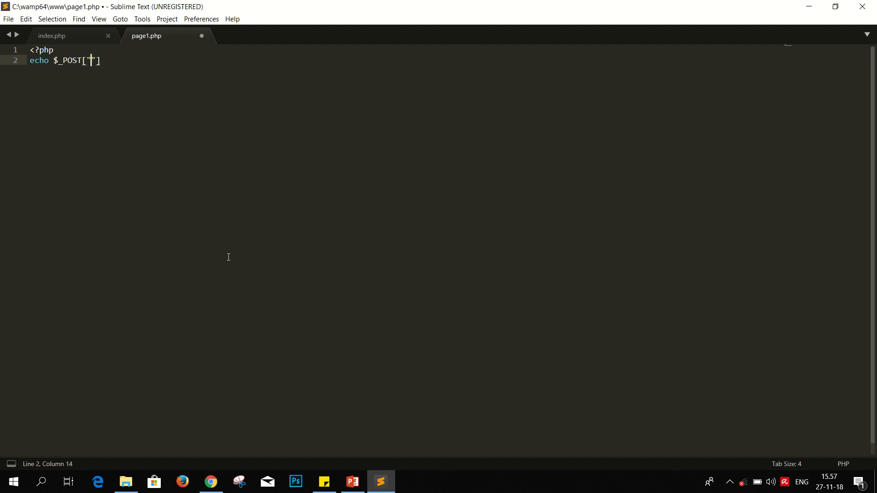
pyautogui.write('name')
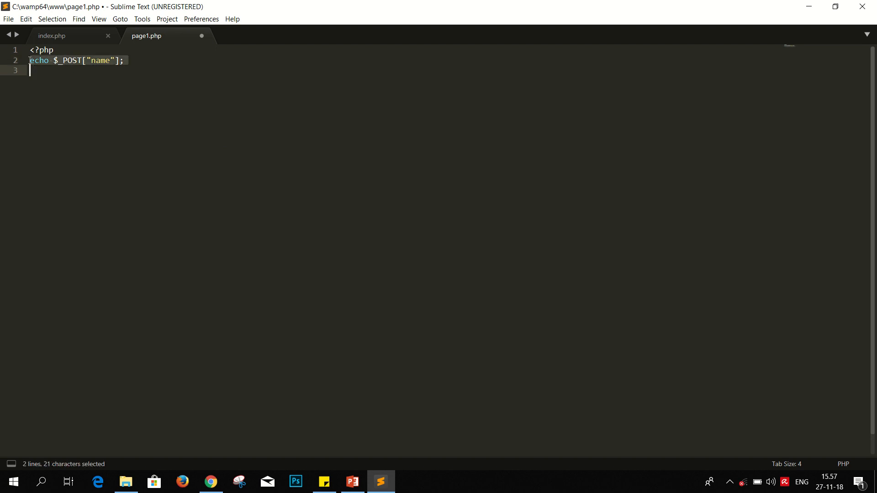
# - Duplicate the echo line and change it to echo $_POST["password"]
pyautogui.press('ctrl+c')
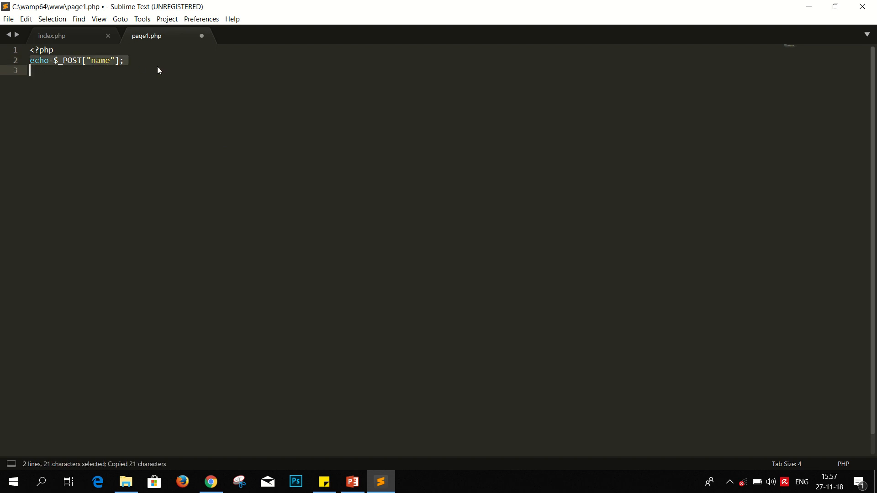
pyautogui.press('ctrl+v')
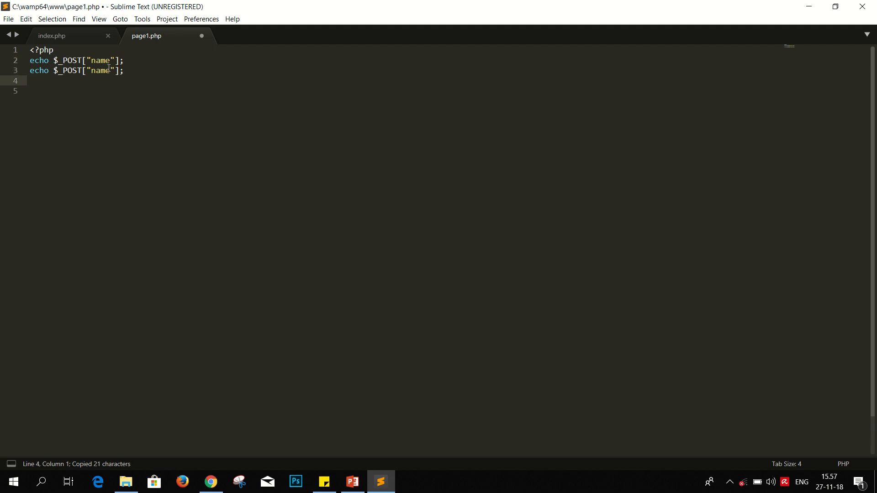
pyautogui.doubleClick(99, 70)
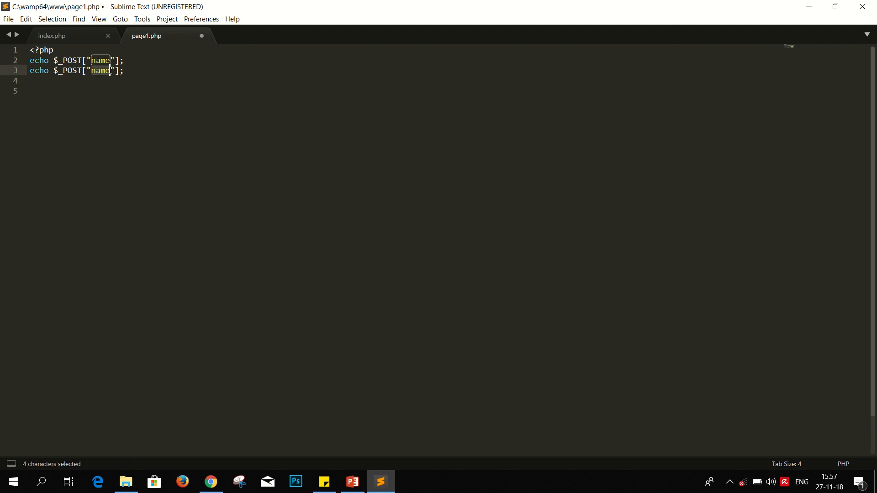
pyautogui.write('password')
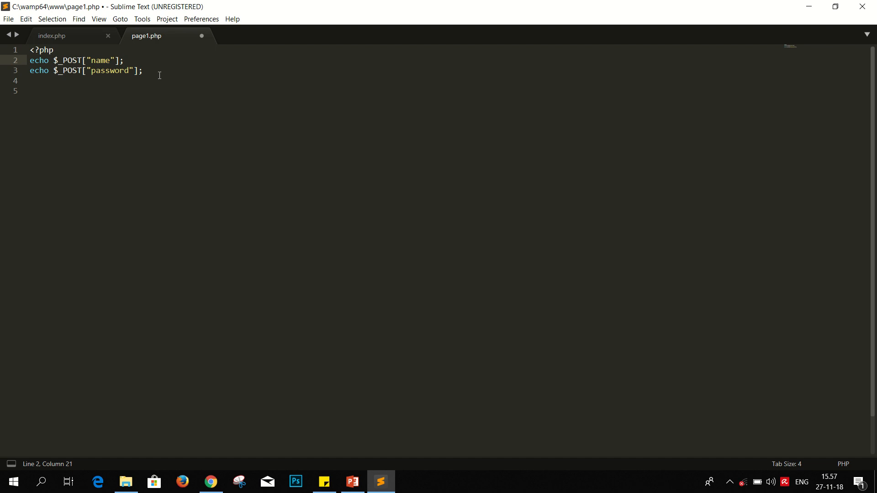
# - Close the PHP block with ?> and submit the localhost form as Shazin with a password
pyautogui.write('?>')
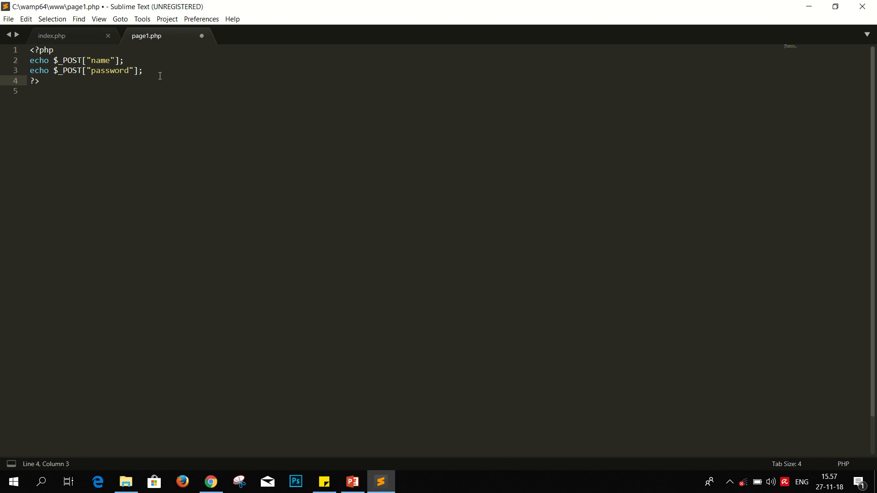
pyautogui.click(210, 482)
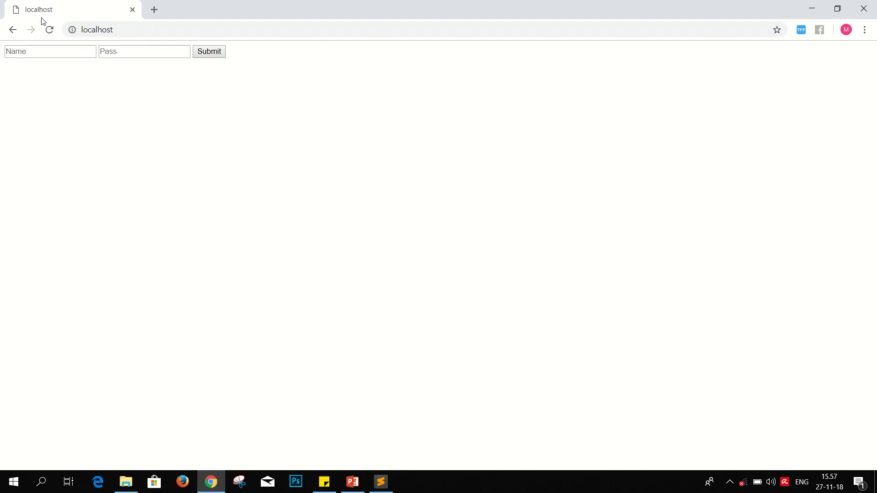
pyautogui.write('S')
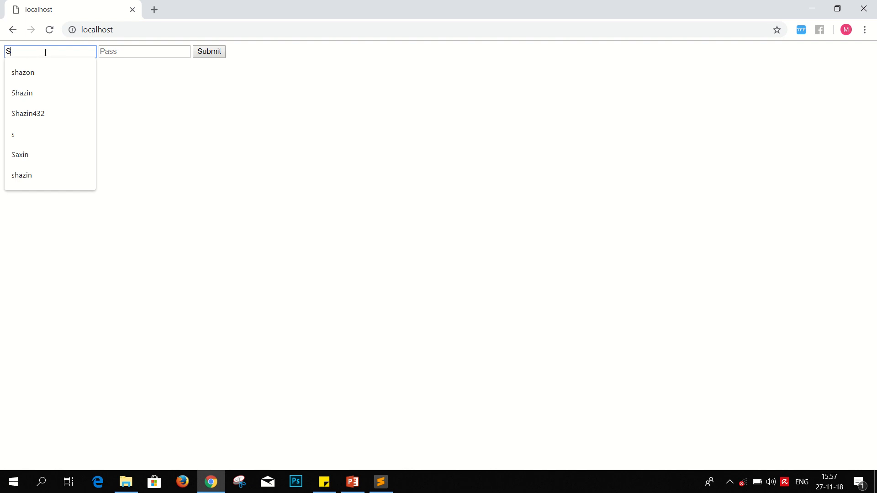
pyautogui.write('hazi')
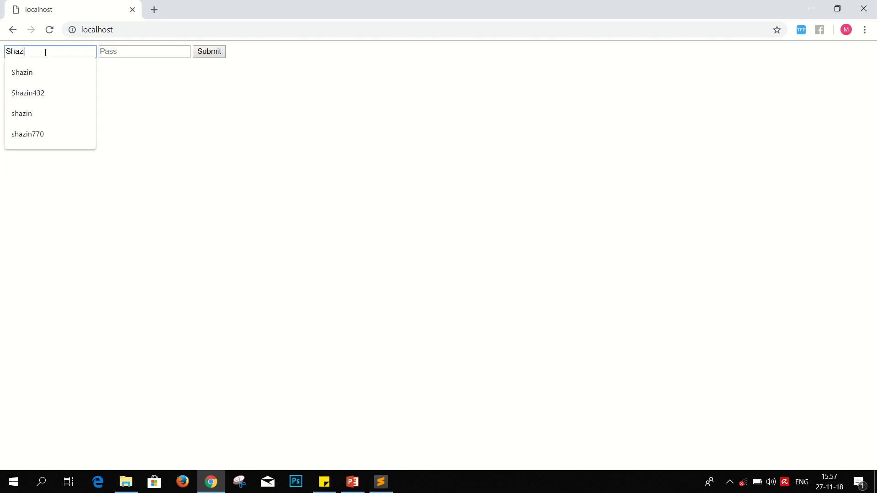
pyautogui.click(144, 52)
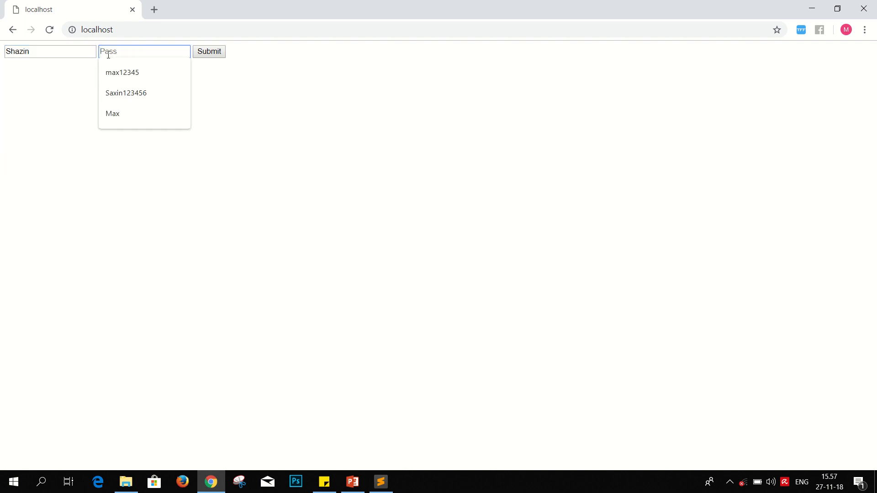
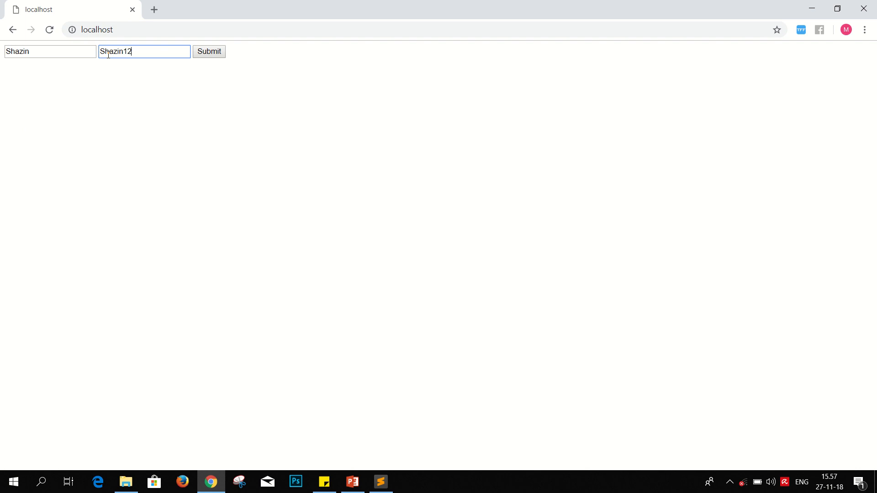
pyautogui.click(208, 51)
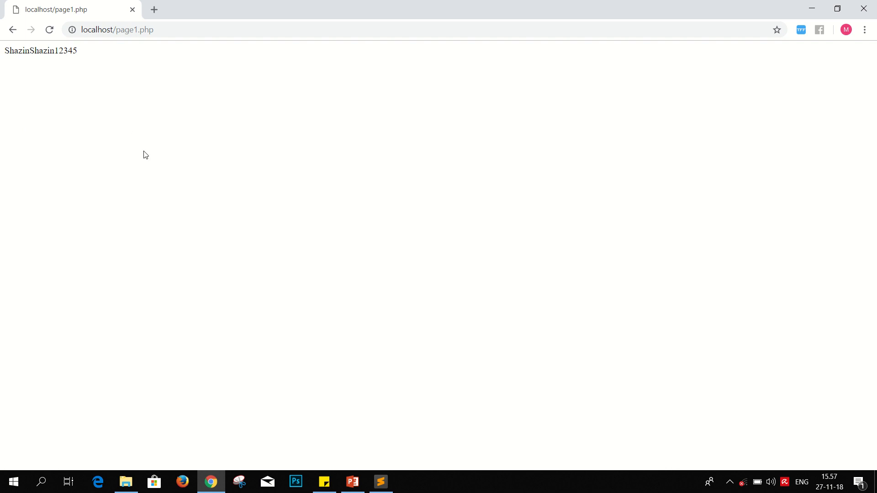
# - Review the page1.php and index.php code in Sublime Text
pyautogui.click(379, 481)
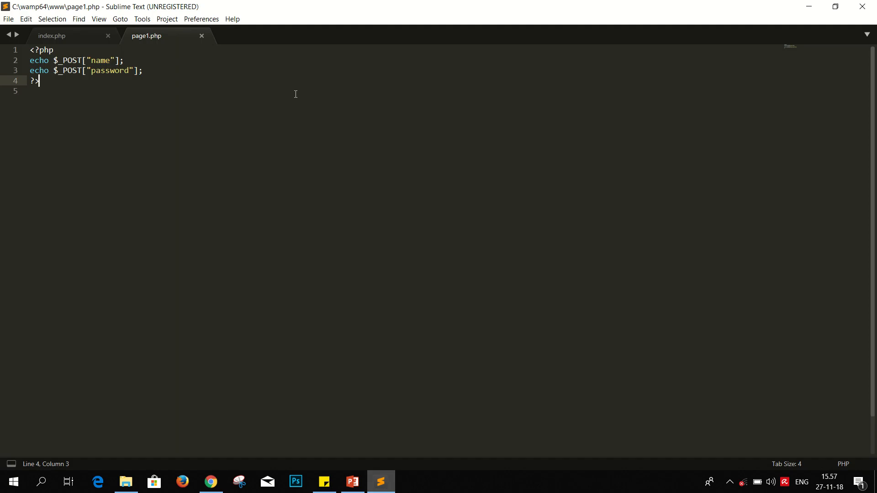
pyautogui.click(51, 35)
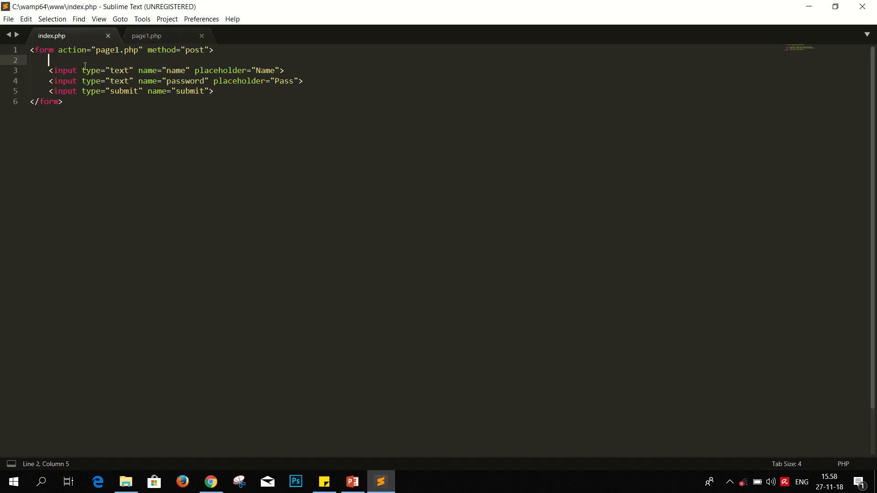
pyautogui.click(146, 35)
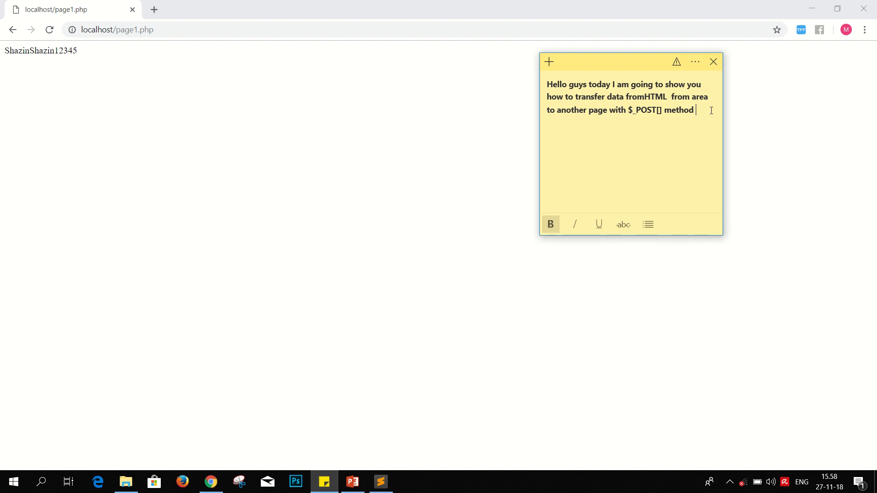
pyautogui.moveTo(456, 202)
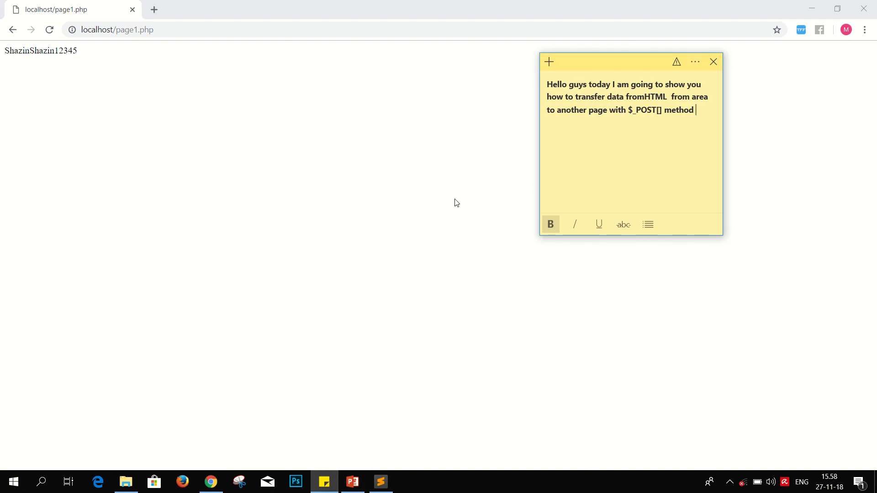